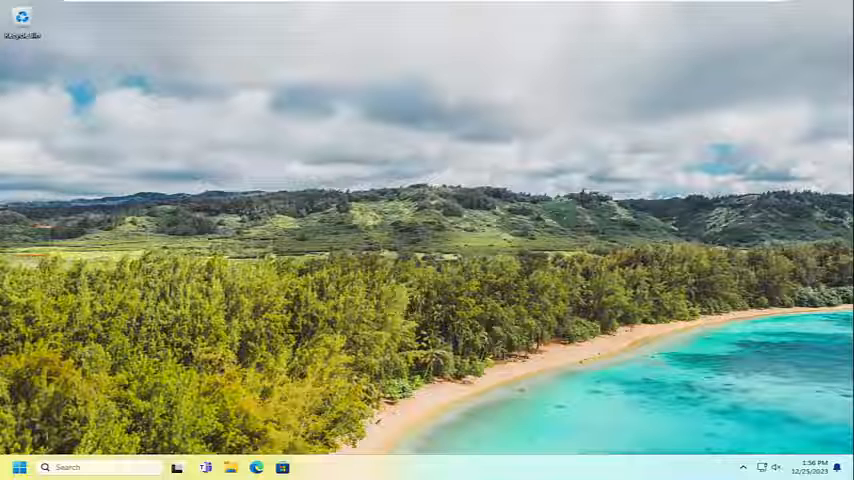
Search the Start menu for cmd and launch Command Prompt as administrator
{"action": "left_click", "coordinate": [17, 466]}
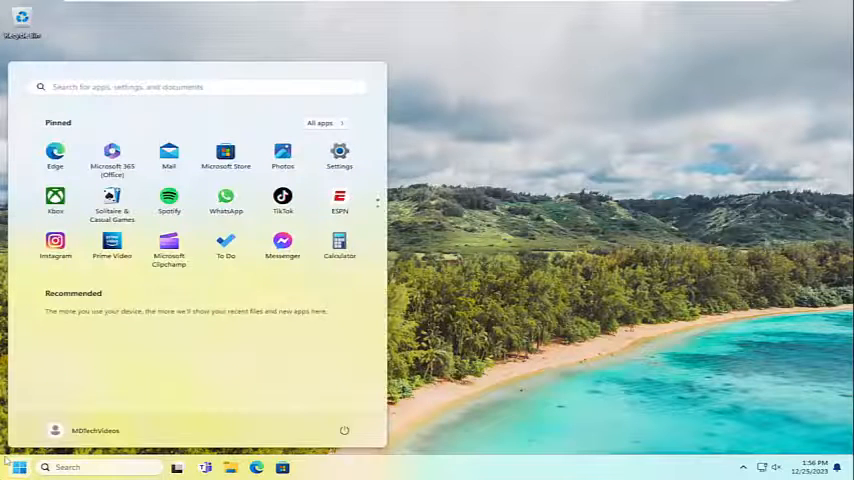
{"action": "type", "text": "cmd"}
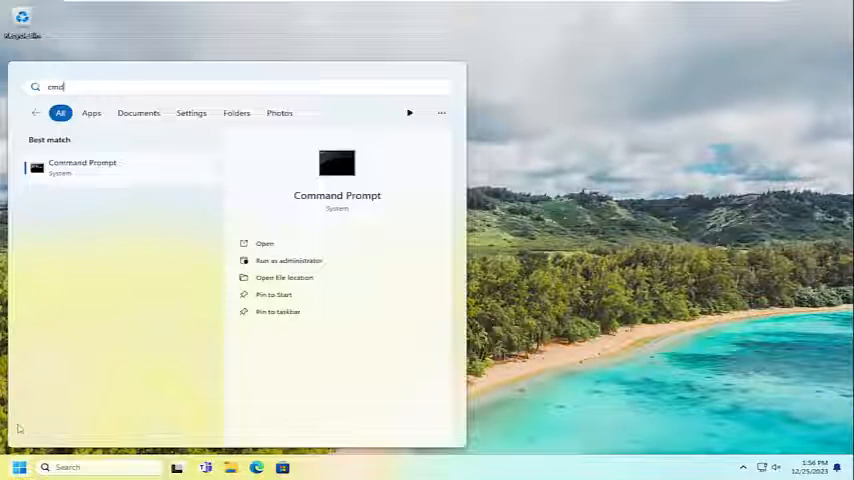
{"action": "right_click", "coordinate": [82, 167]}
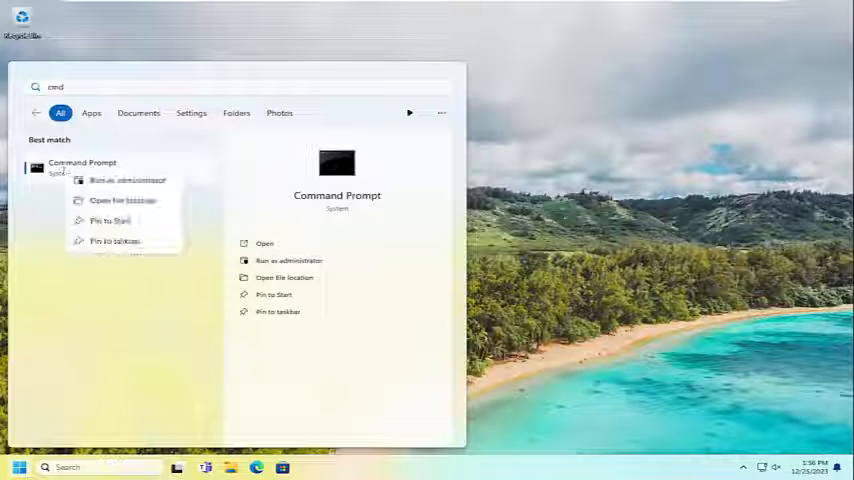
{"action": "left_click", "coordinate": [127, 180]}
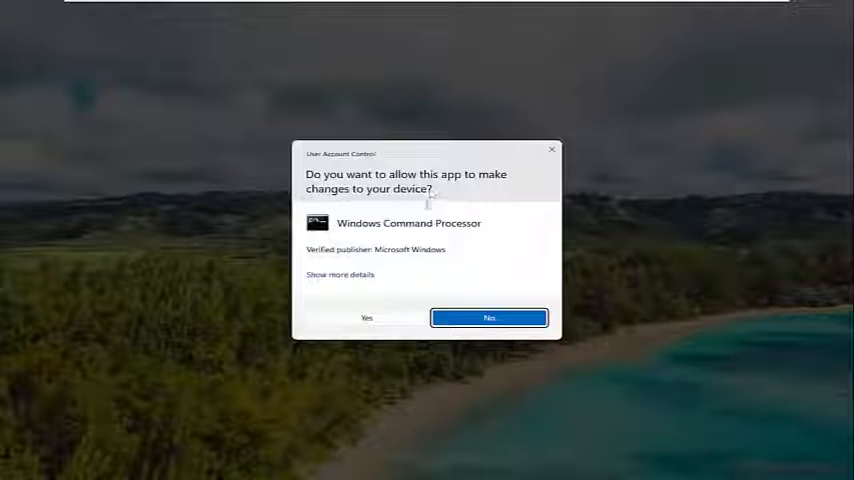
Approve the UAC prompt to open the elevated Command Prompt at System32
{"action": "left_click", "coordinate": [368, 317]}
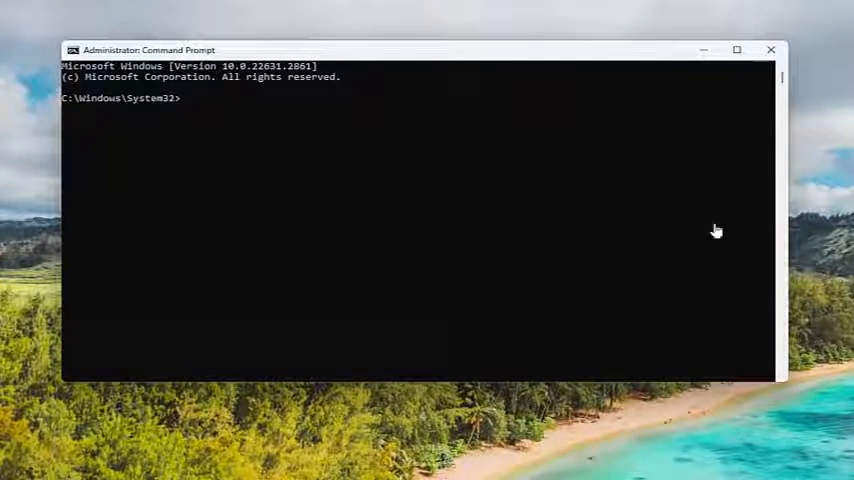
{"action": "mouse_move", "coordinate": [361, 54]}
{"action": "type", "text": "Dism /Online /Cleanup-Image /RestoreHealth"}
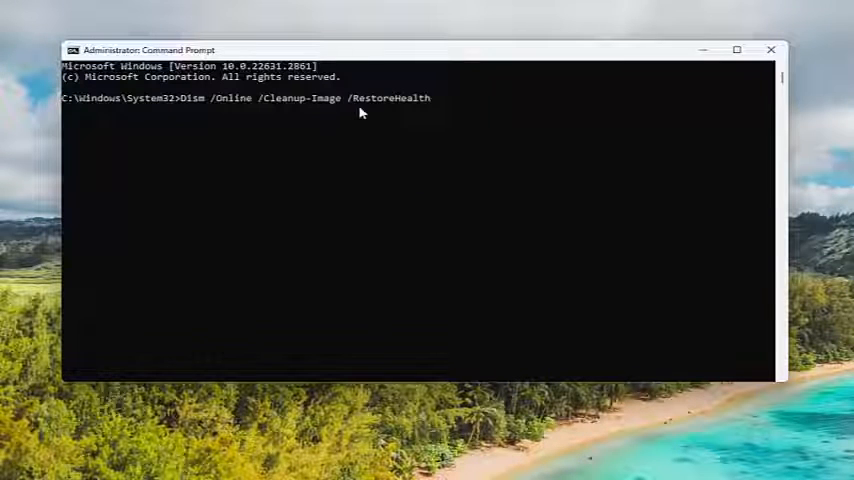
Run Dism /Online /Cleanup-Image /RestoreHealth to 100%, then enter sfc /scannow
{"action": "key", "text": "Enter"}
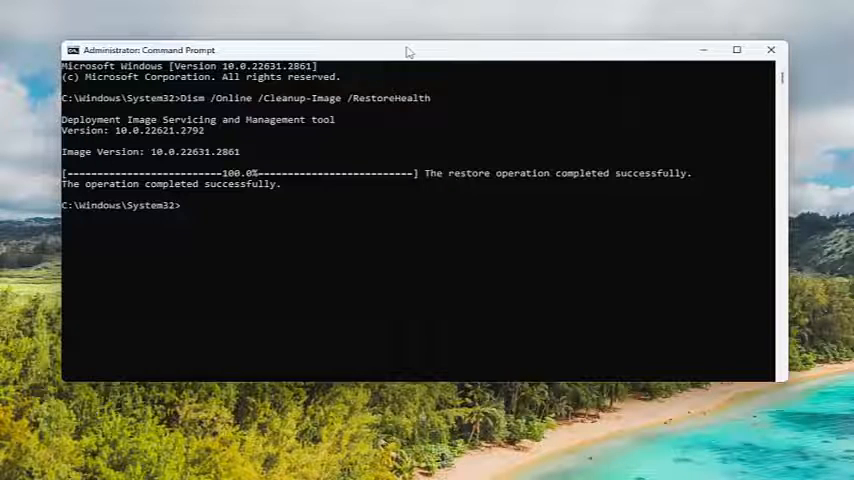
{"action": "type", "text": "sfc /scannow"}
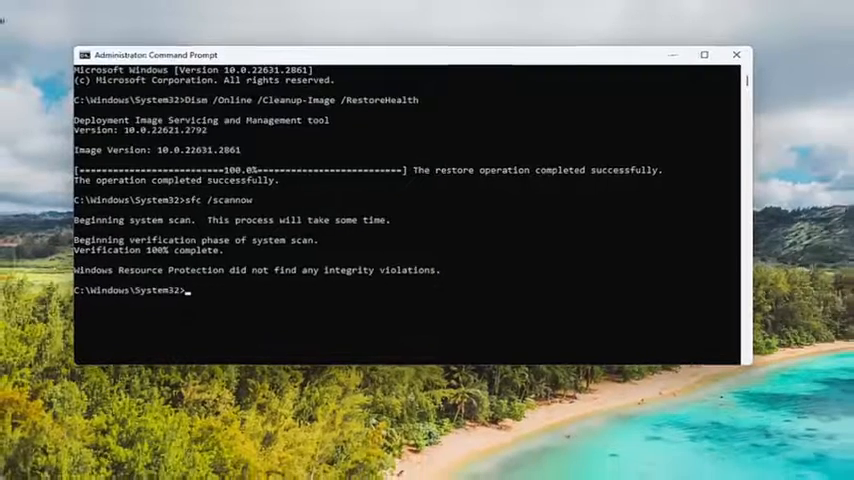
Close the administrator console and restart Windows from the Start context menu
{"action": "left_click", "coordinate": [734, 52]}
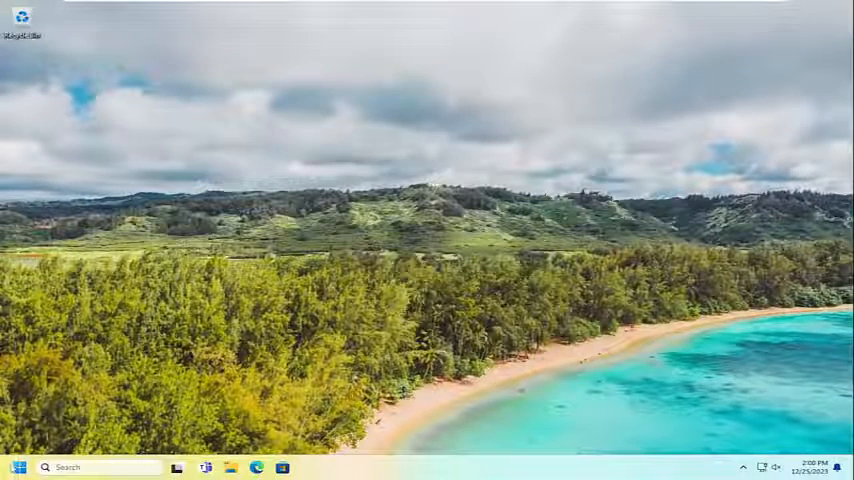
{"action": "right_click", "coordinate": [17, 468]}
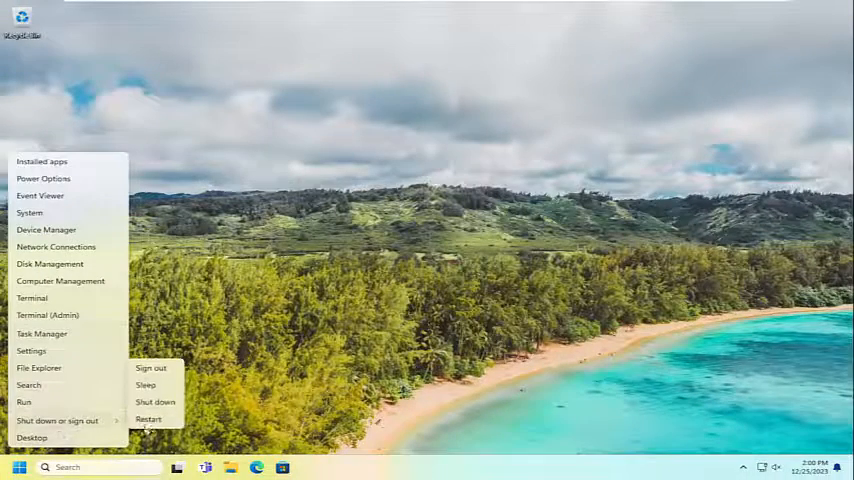
{"action": "left_click", "coordinate": [152, 365]}
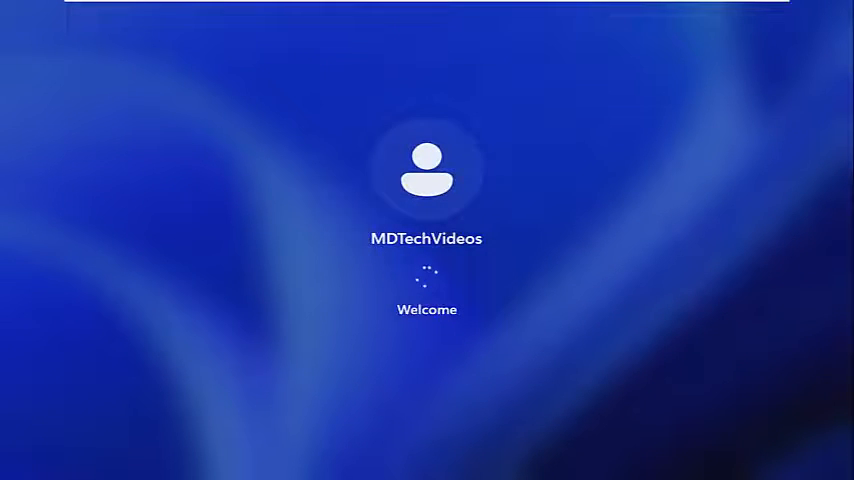